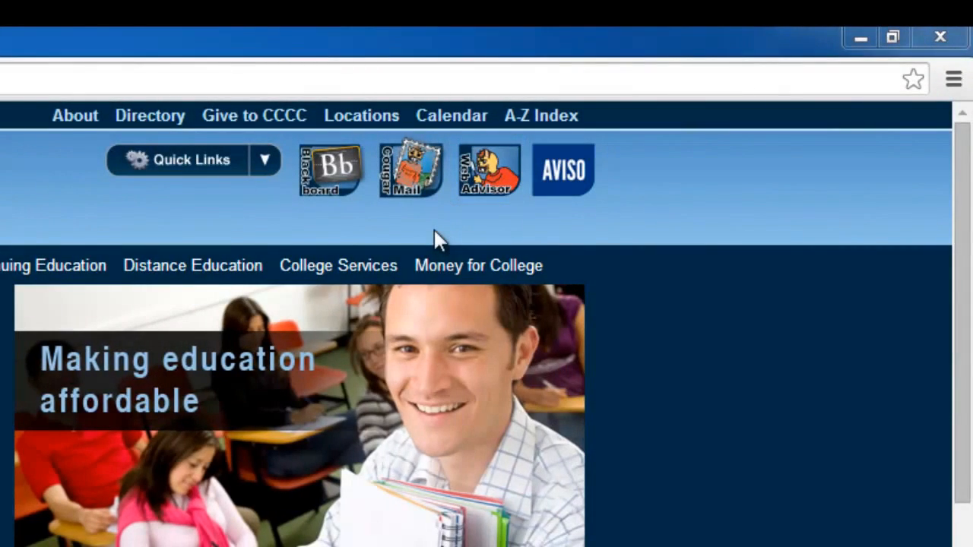
# Reach the WebAdvisor sign-in page from the college home page via the portal's Log In link.
pyautogui.click(487, 169)
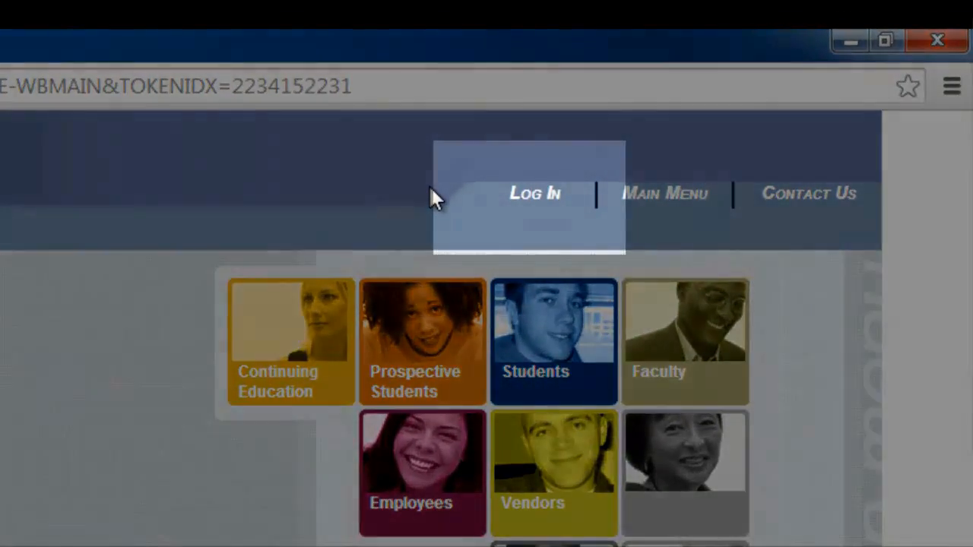
pyautogui.click(535, 193)
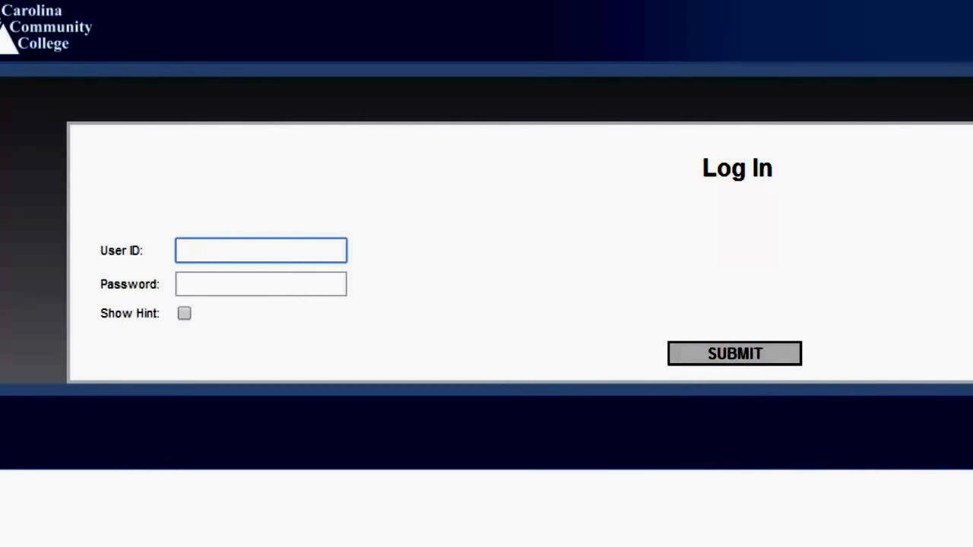
pyautogui.write('a')
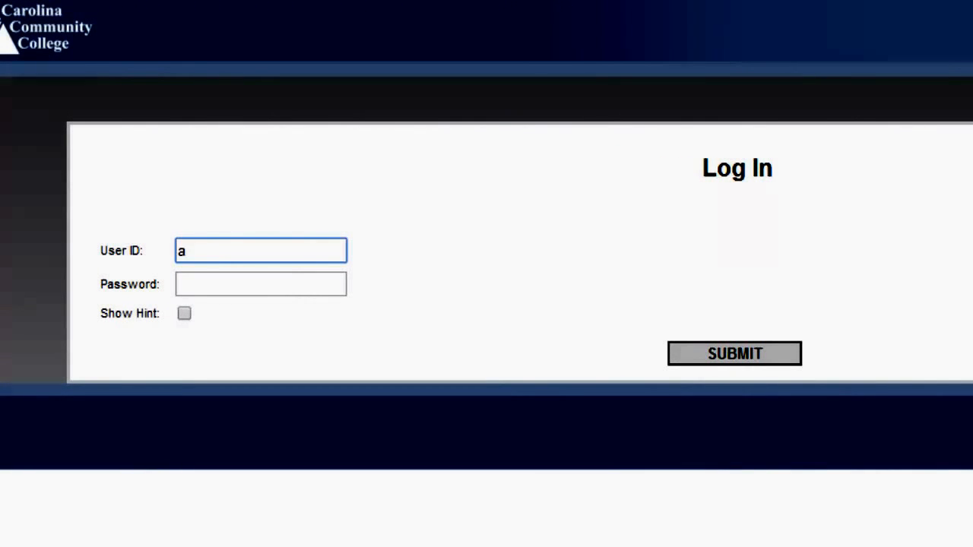
pyautogui.write('lead5')
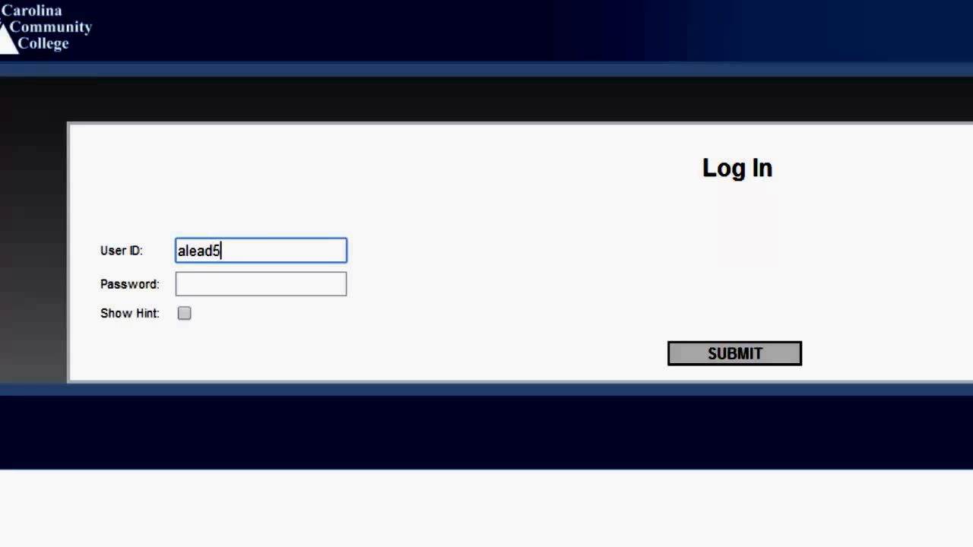
pyautogui.write('7')
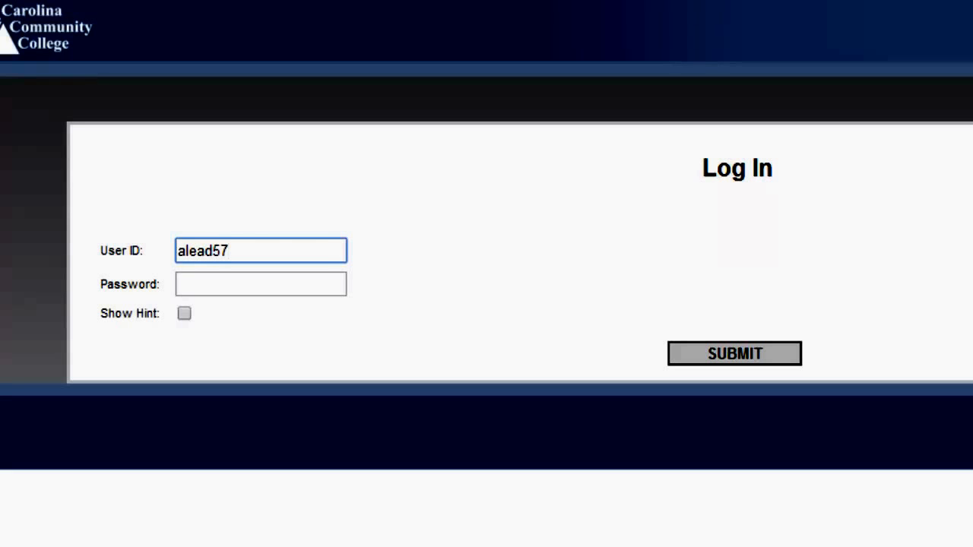
pyautogui.write('4')
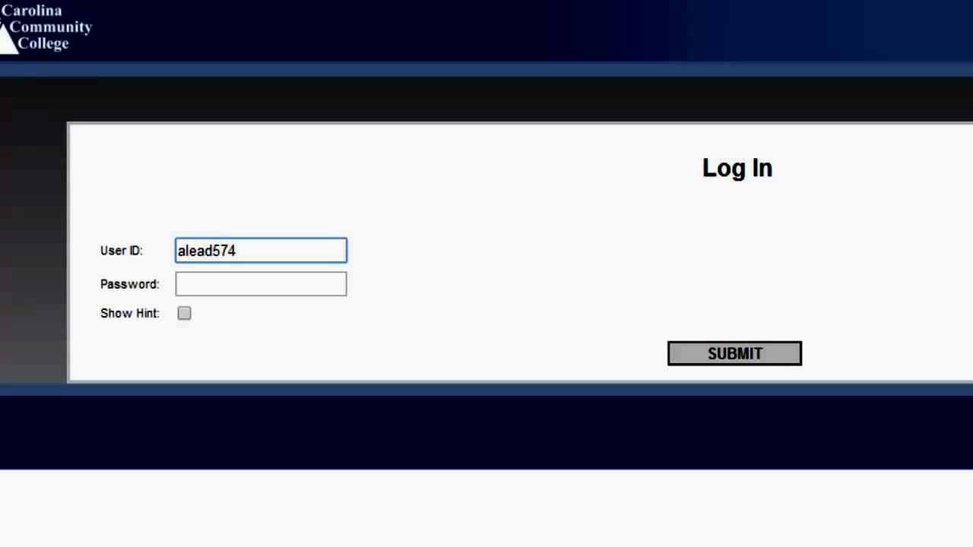
# Enter the masked password and submit the sign-in credentials.
pyautogui.click(260, 284)
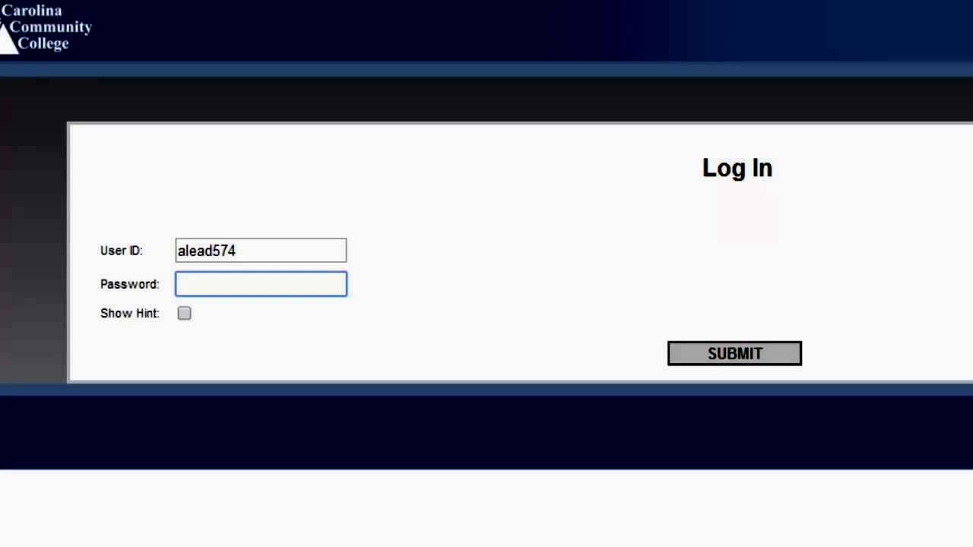
pyautogui.write('••')
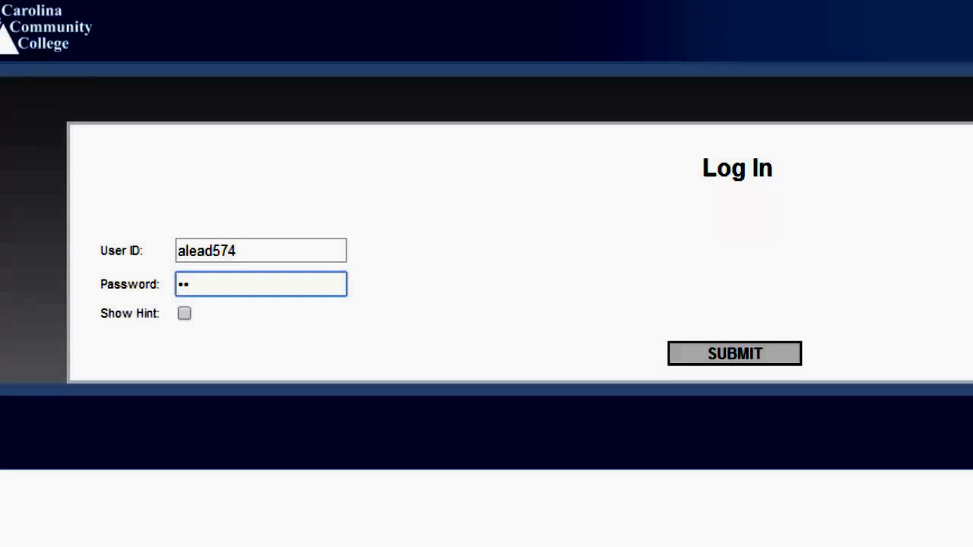
pyautogui.write('••')
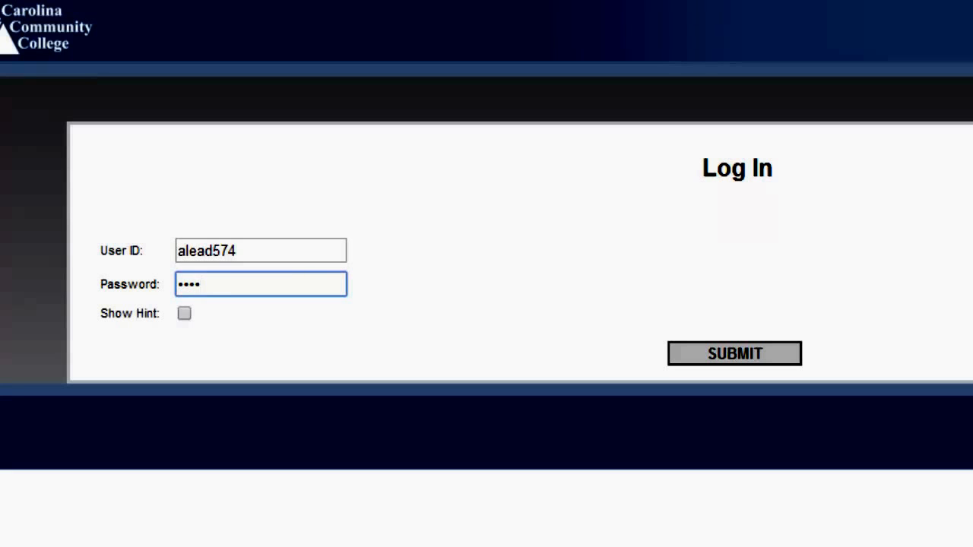
pyautogui.write('•')
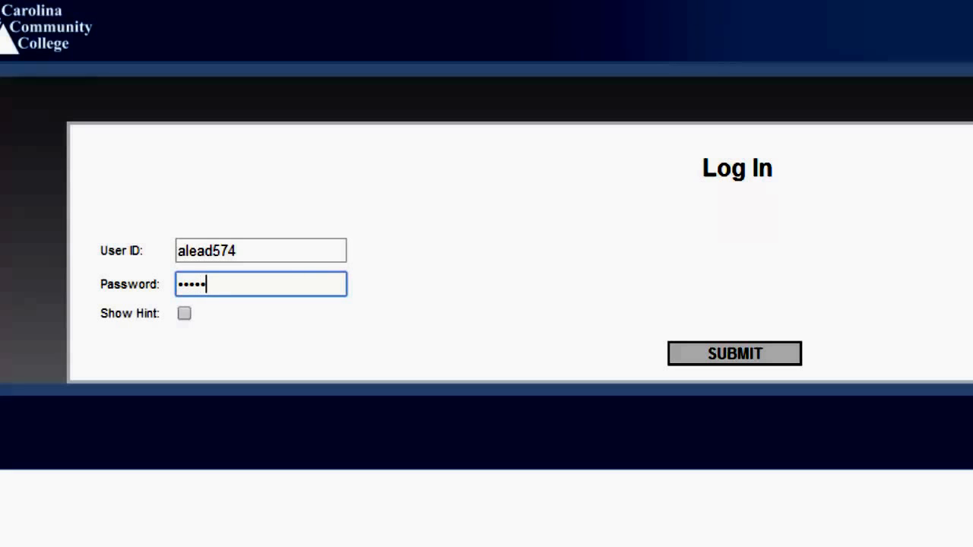
pyautogui.write('•')
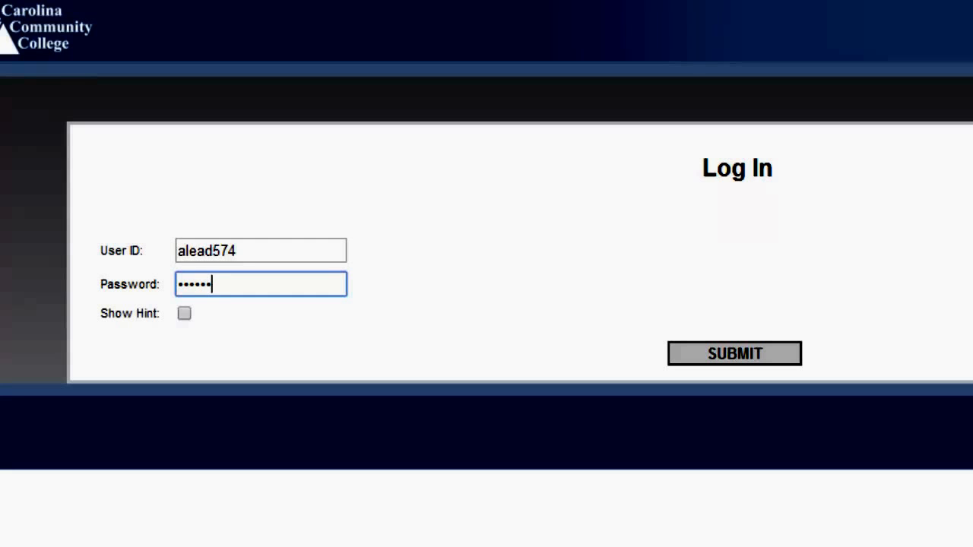
pyautogui.click(734, 353)
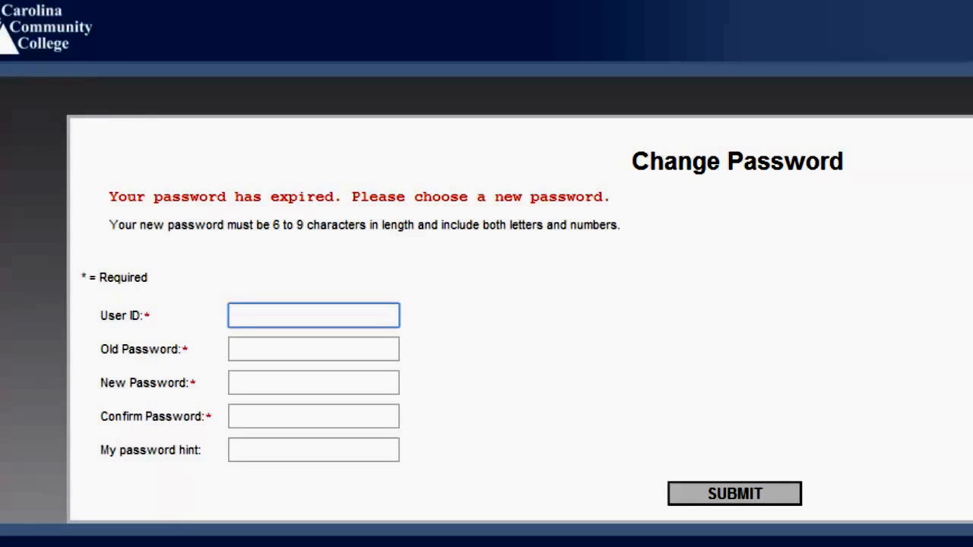
pyautogui.write('a')
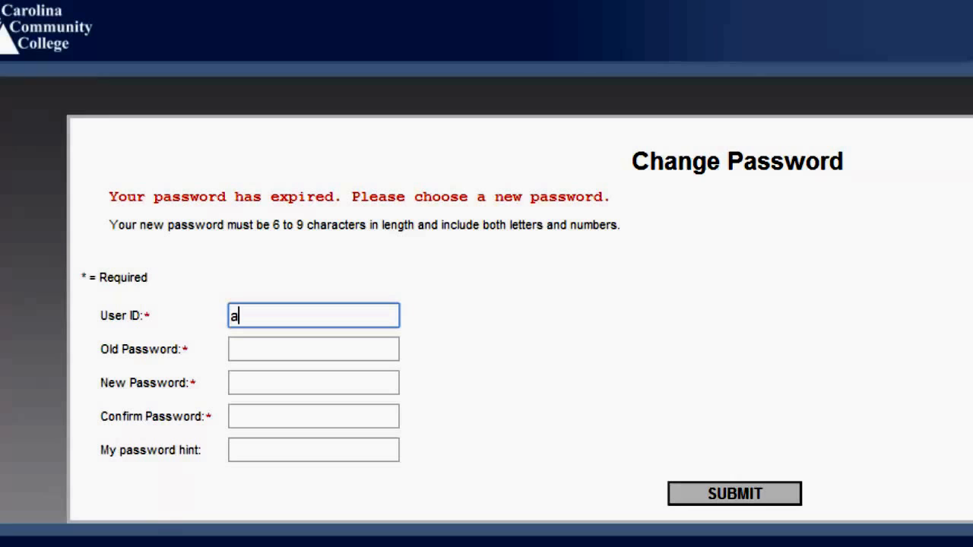
pyautogui.write('lead')
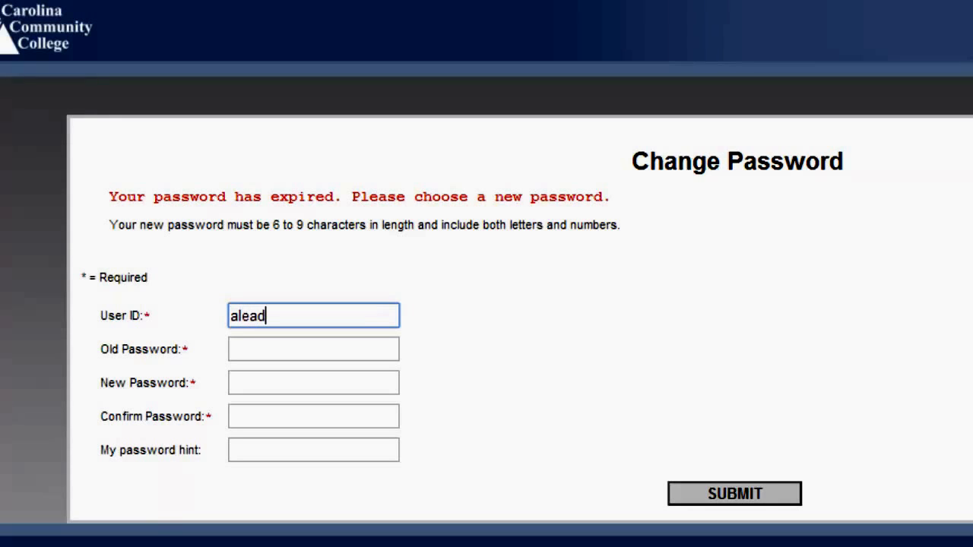
pyautogui.write('574')
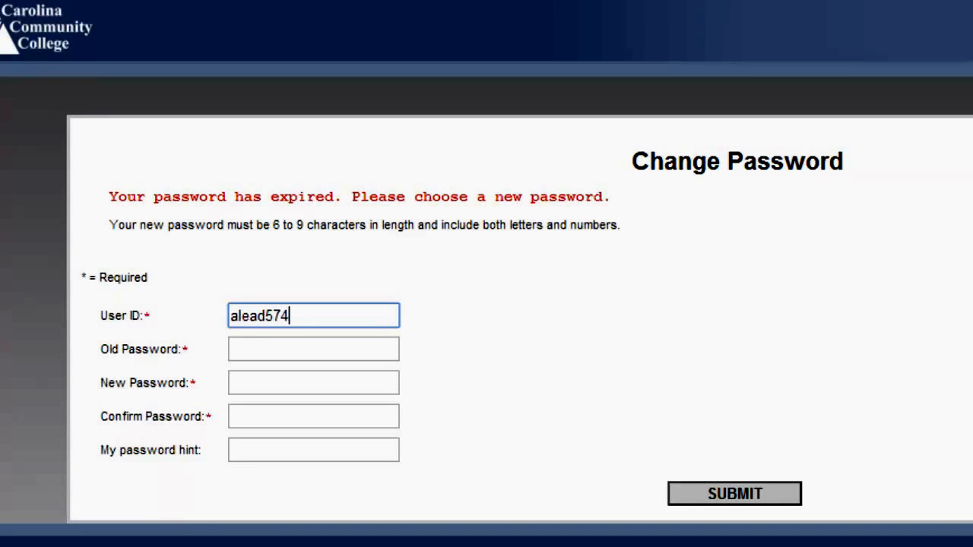
pyautogui.click(313, 348)
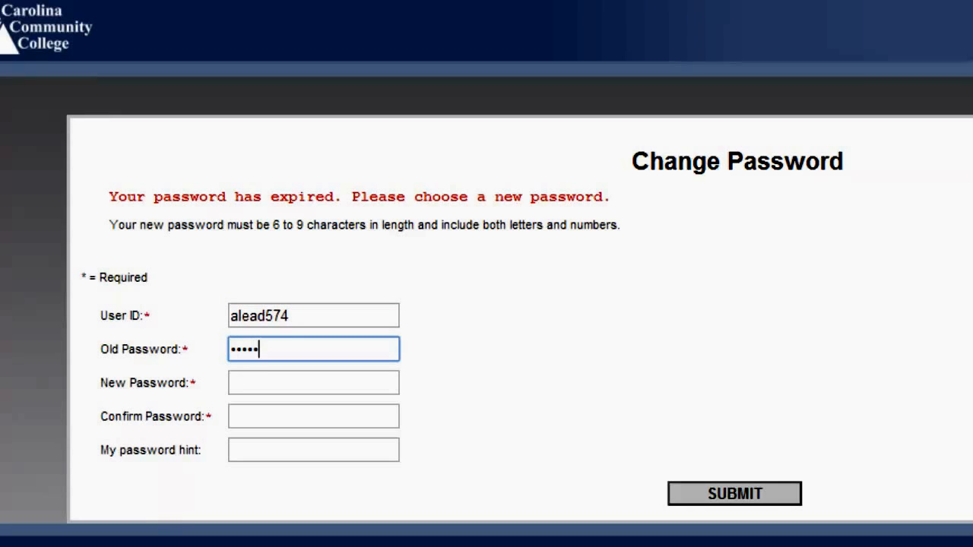
pyautogui.write('•')
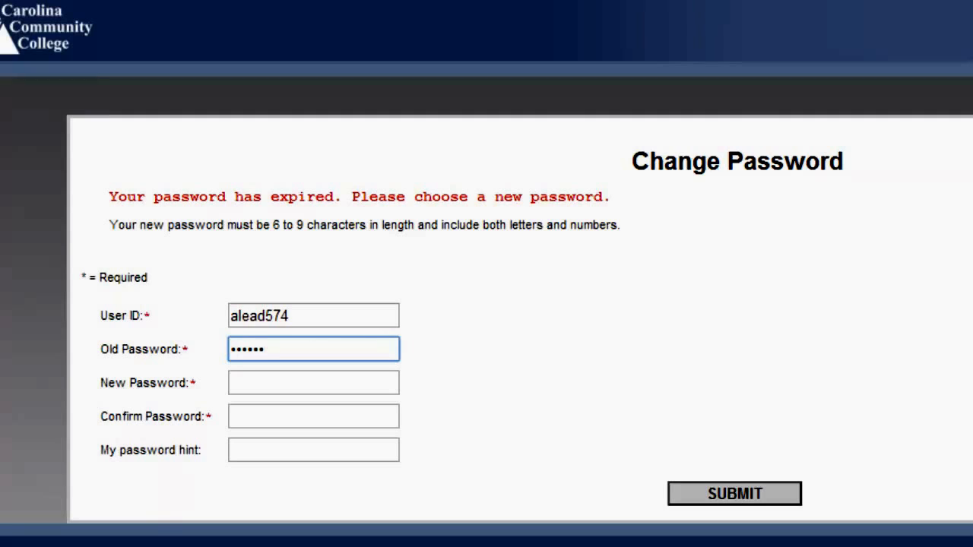
# Enter the new password twice and the hint 'My Hint'.
pyautogui.click(314, 384)
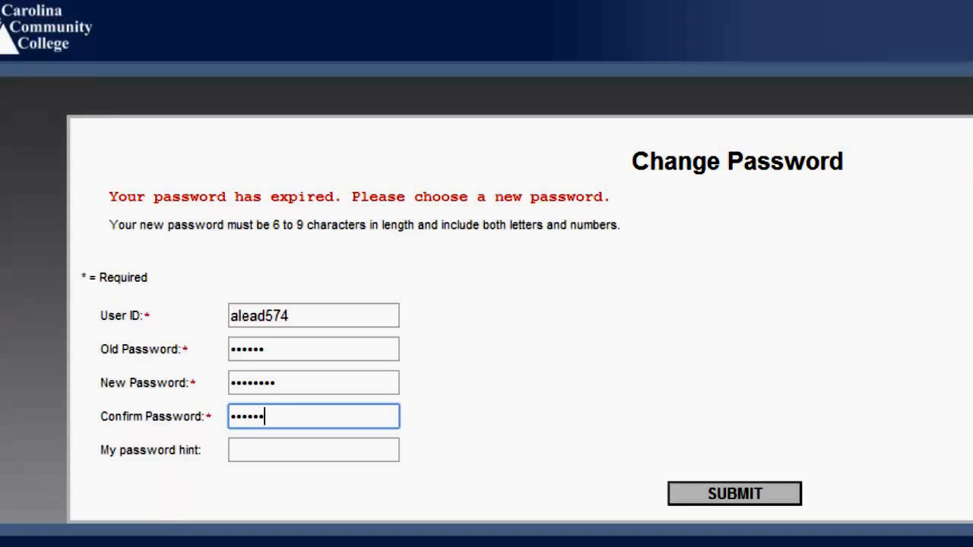
pyautogui.click(314, 450)
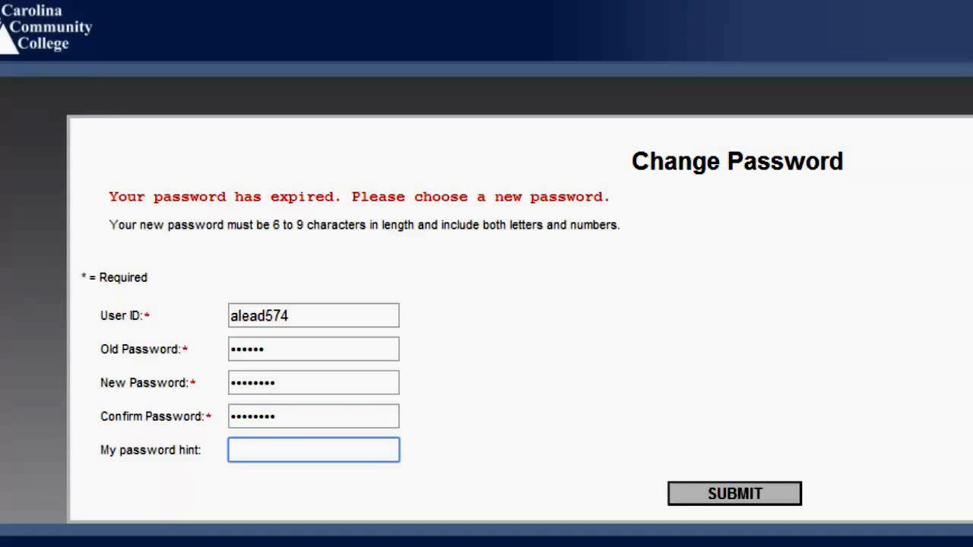
pyautogui.write('M')
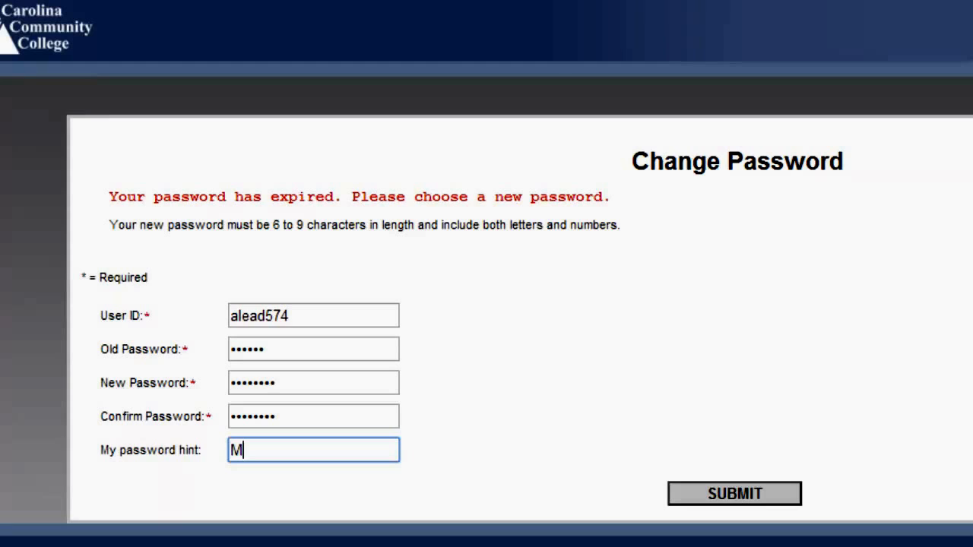
pyautogui.write('y H')
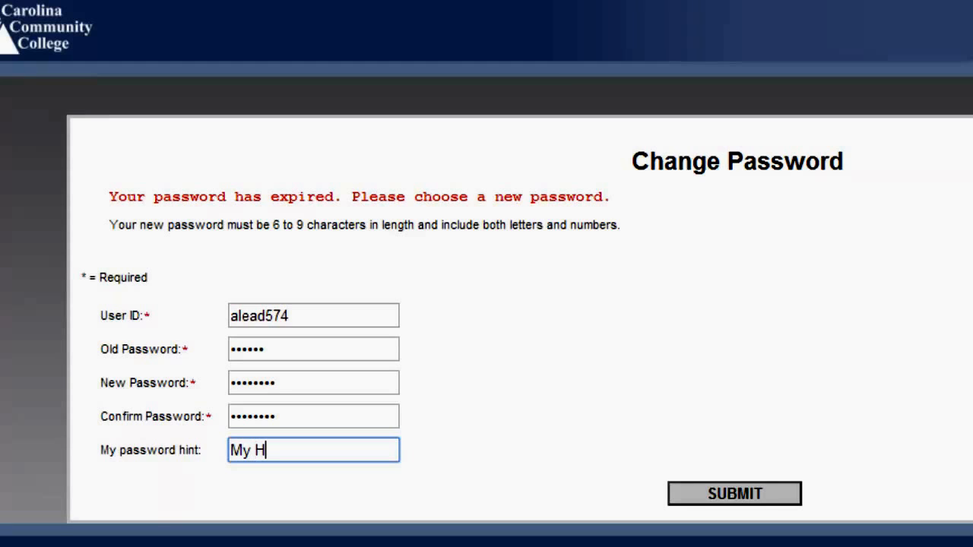
pyautogui.write('int')
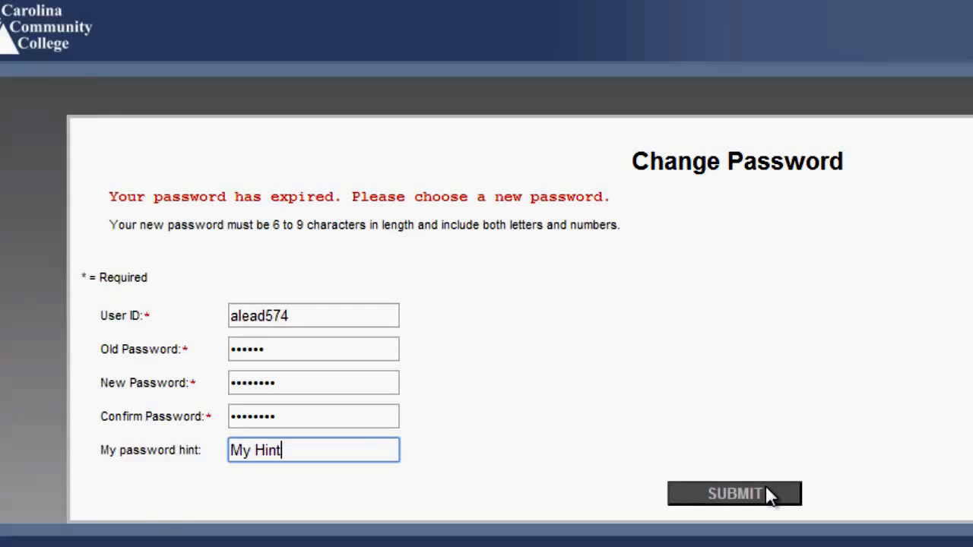
# Submit the password change and open the Students services menu.
pyautogui.click(733, 492)
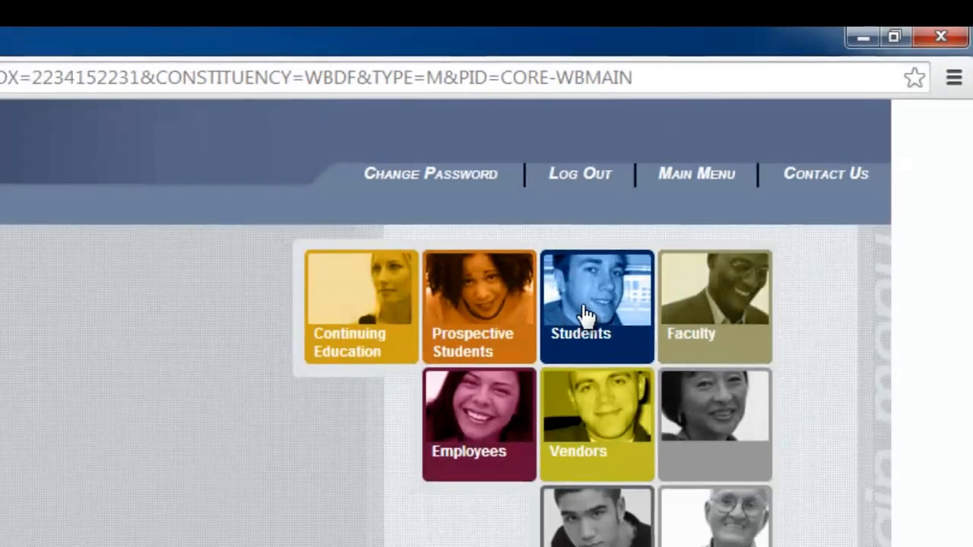
pyautogui.click(596, 307)
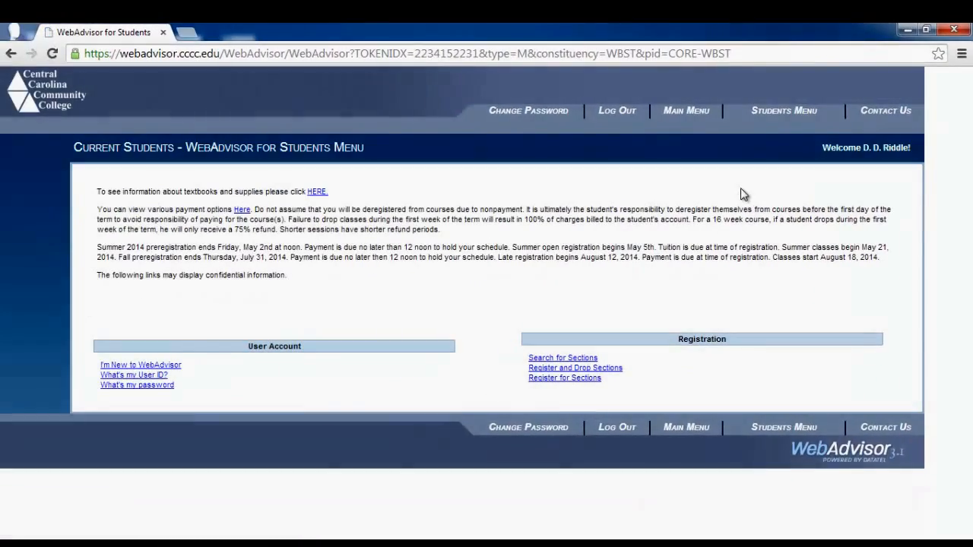